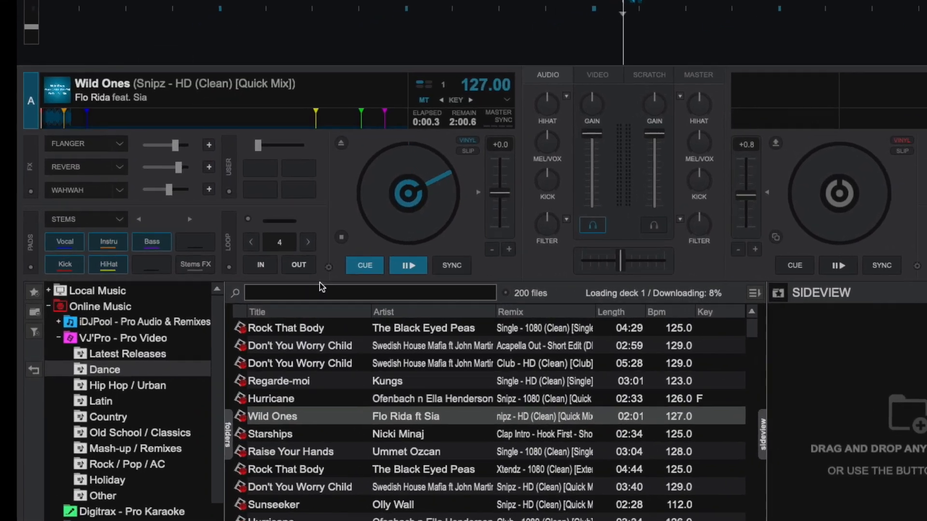
# Step: Play Wild Ones on deck A, move the crossfader to it and show the VIDEO mixer view
pyautogui.click(407, 265)
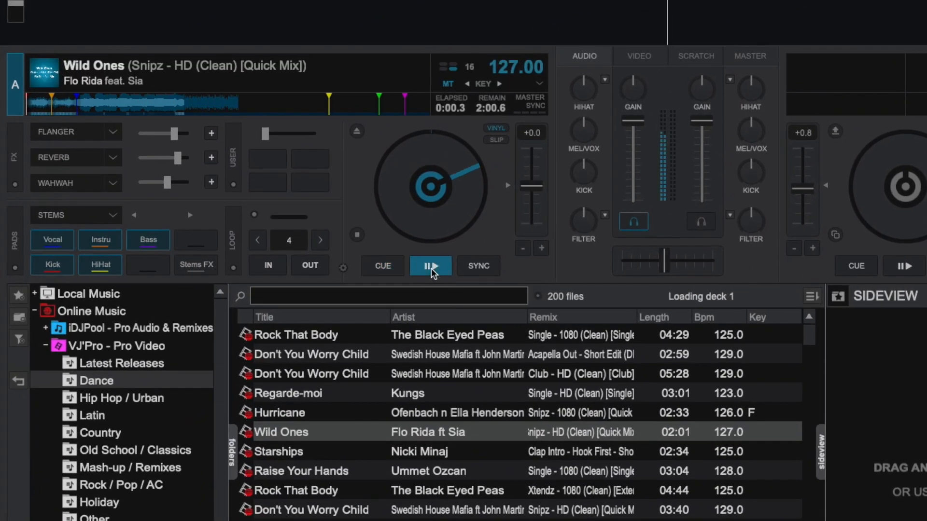
pyautogui.click(431, 266)
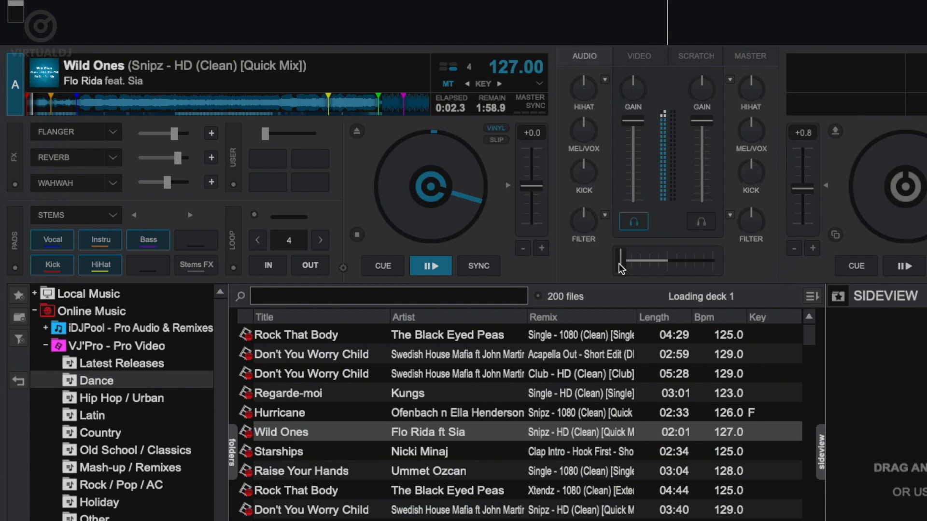
pyautogui.click(639, 56)
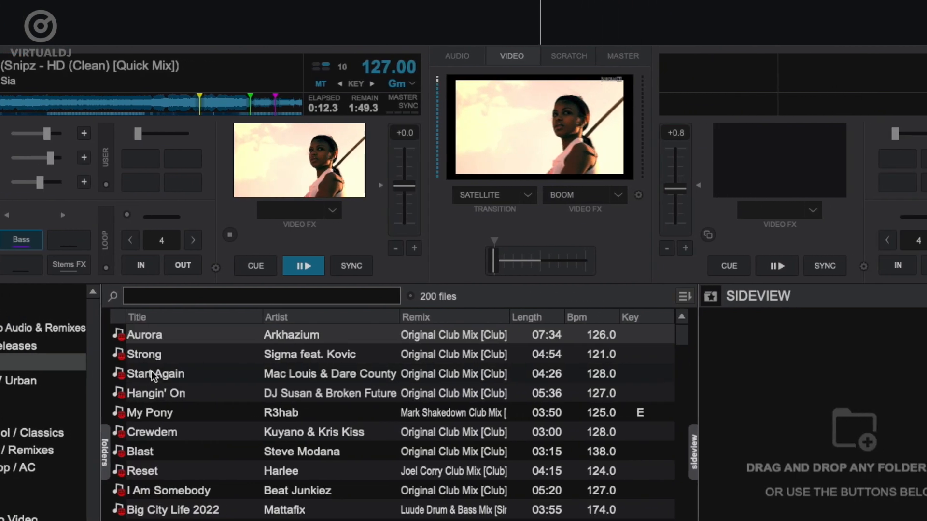
# Step: Load and play My Pony on deck B, then crossfade the video output fully to it
pyautogui.doubleClick(151, 412)
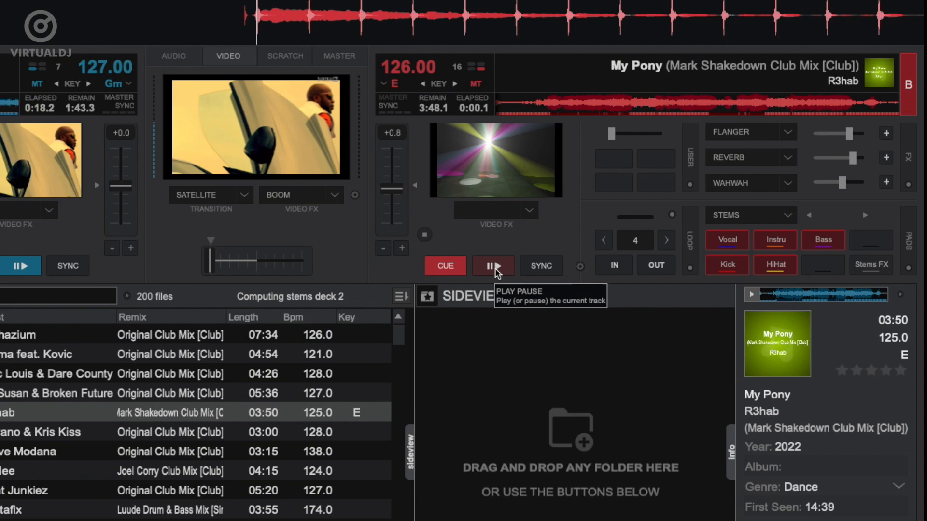
pyautogui.click(492, 266)
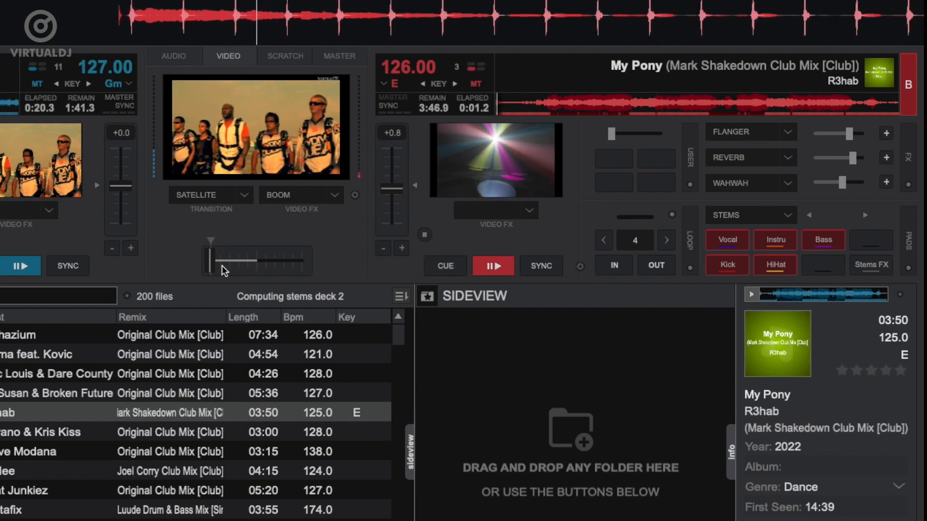
pyautogui.moveTo(209, 260); pyautogui.dragTo(272, 260)
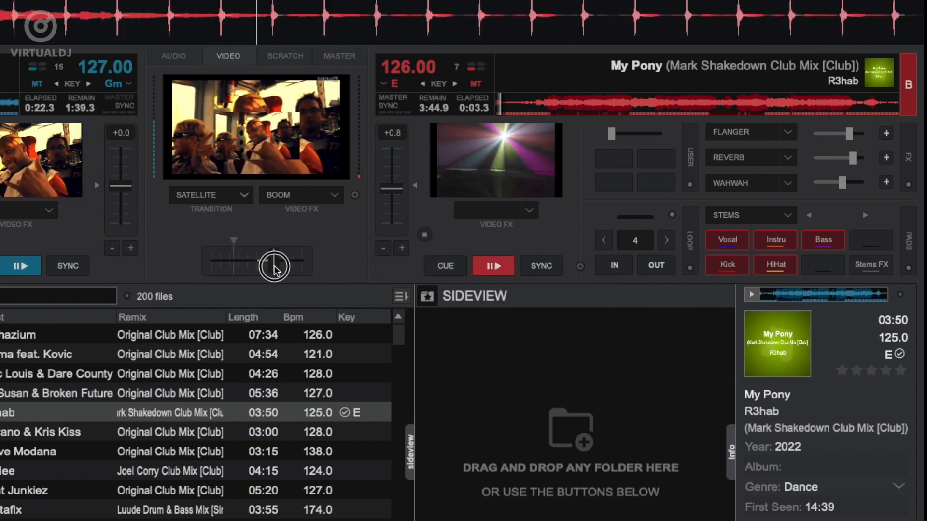
pyautogui.moveTo(273, 263); pyautogui.dragTo(304, 262)
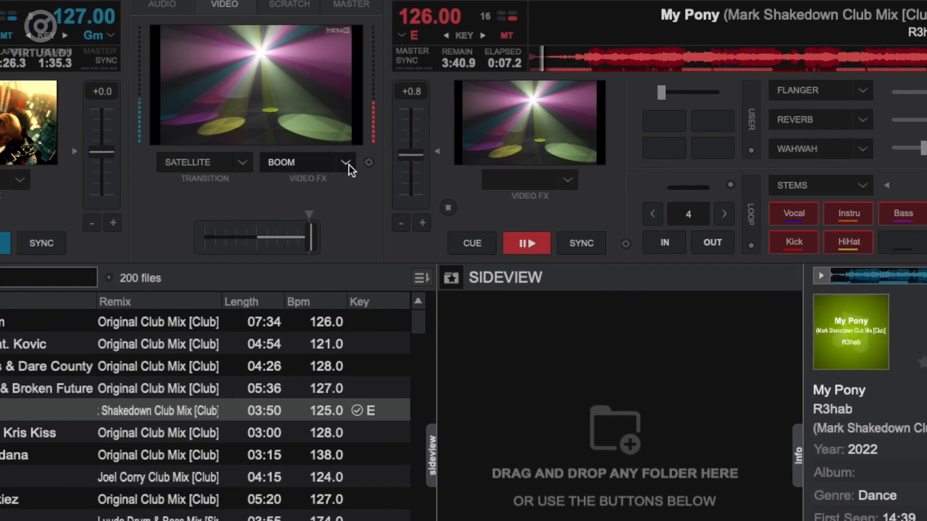
pyautogui.click(347, 162)
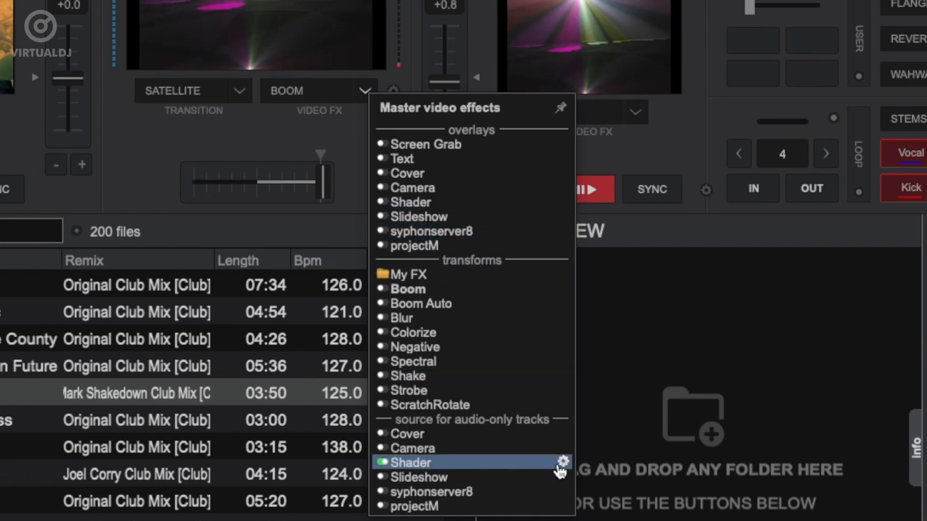
pyautogui.click(562, 463)
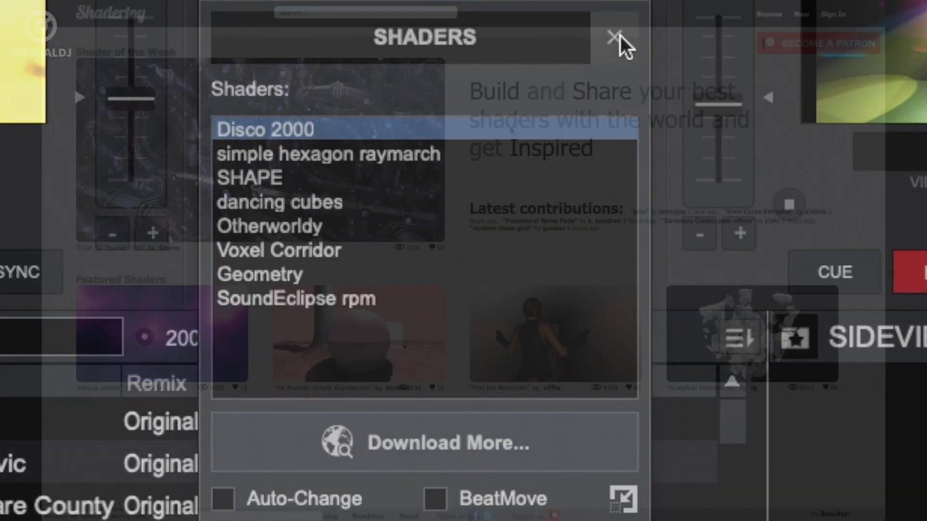
pyautogui.click(615, 37)
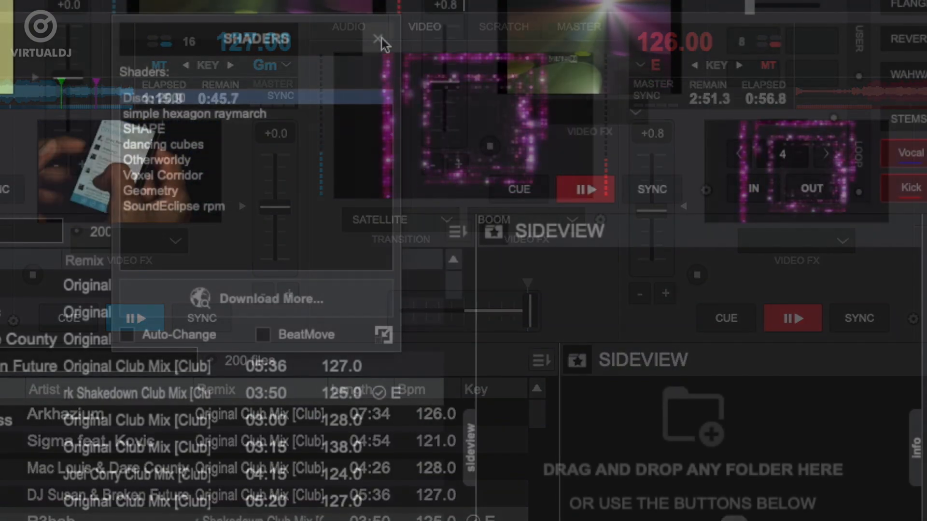
pyautogui.click(377, 38)
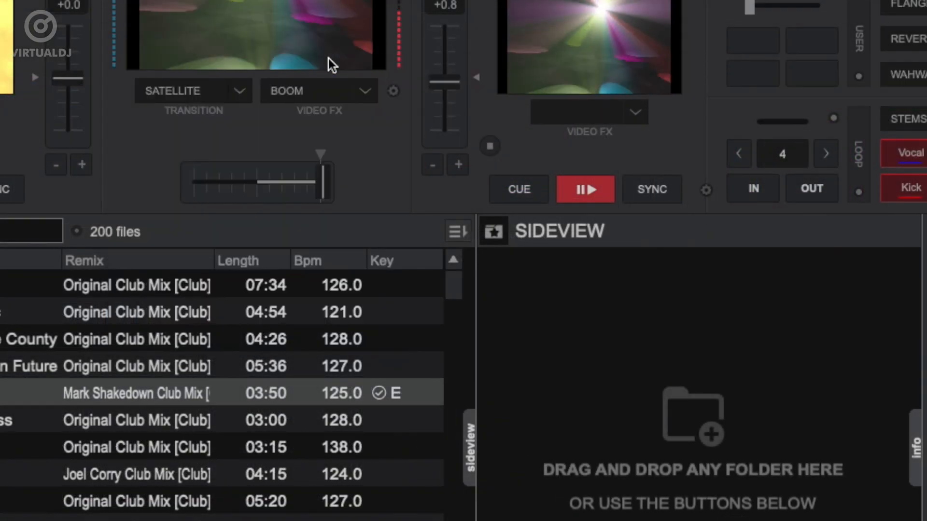
# Step: Choose Slideshow as the master video source for audio-only tracks
pyautogui.click(366, 91)
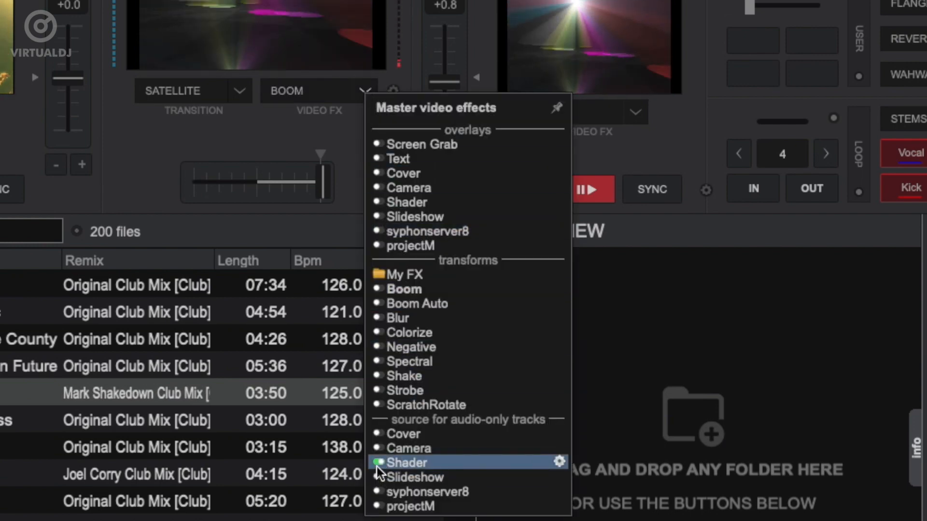
pyautogui.moveTo(415, 477)
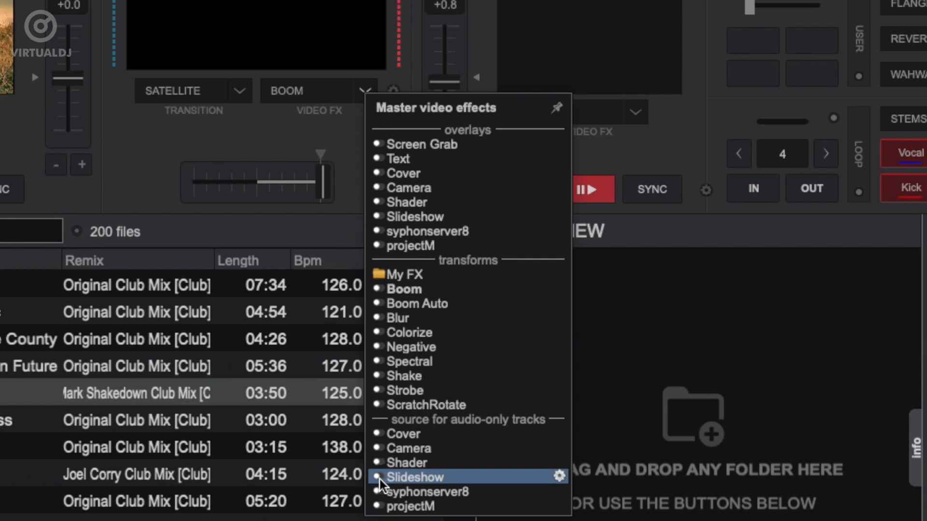
pyautogui.click(378, 477)
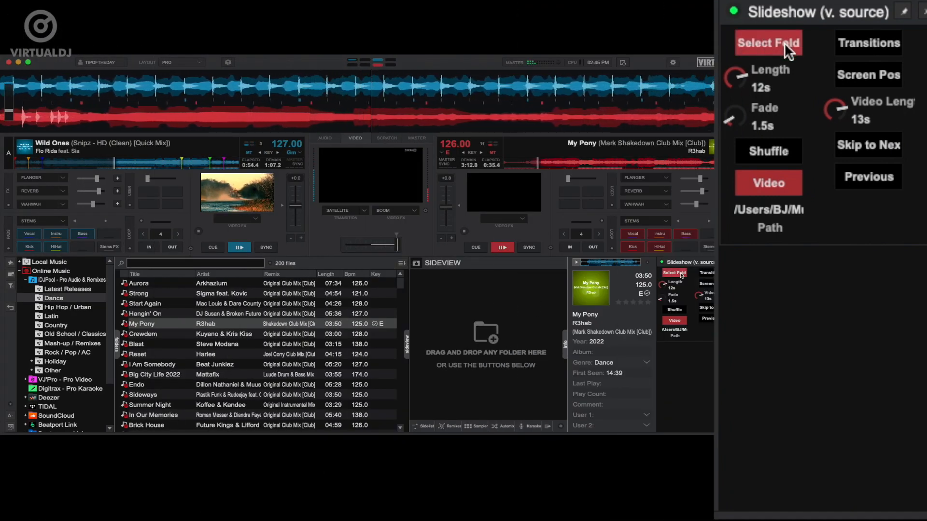
# Step: Point the slideshow at the 'slideshow' folder on the Desktop
pyautogui.click(767, 42)
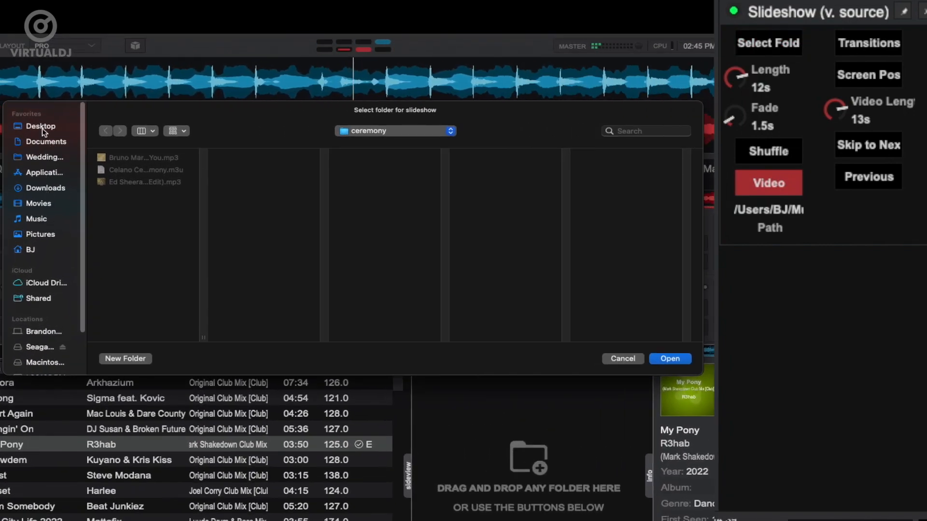
pyautogui.click(125, 170)
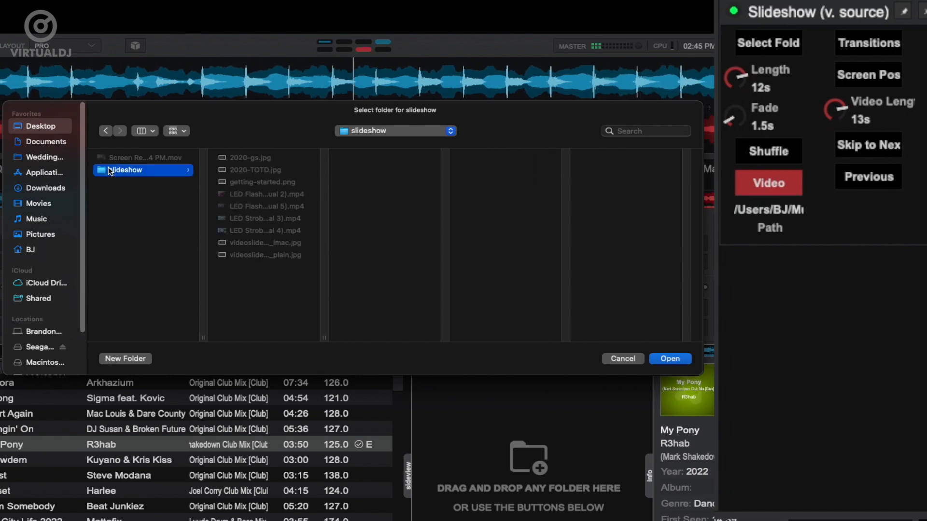
pyautogui.moveTo(241, 173)
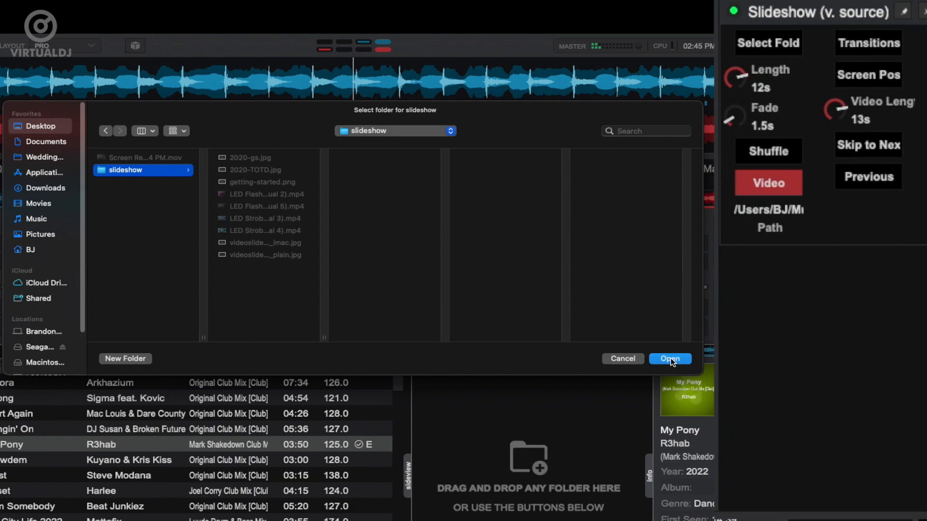
pyautogui.click(670, 359)
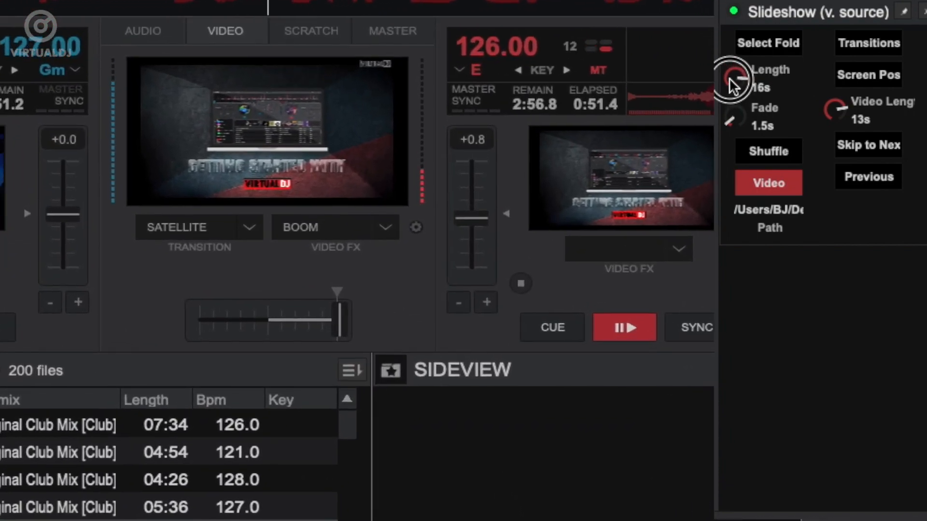
# Step: Set slide length to 15 s and adjust the slideshow's screen position
pyautogui.click(733, 81)
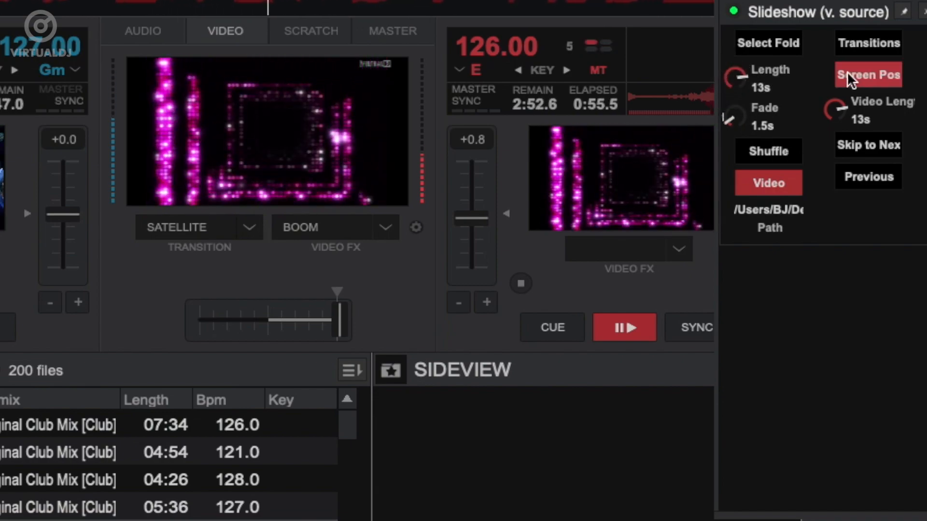
pyautogui.click(868, 74)
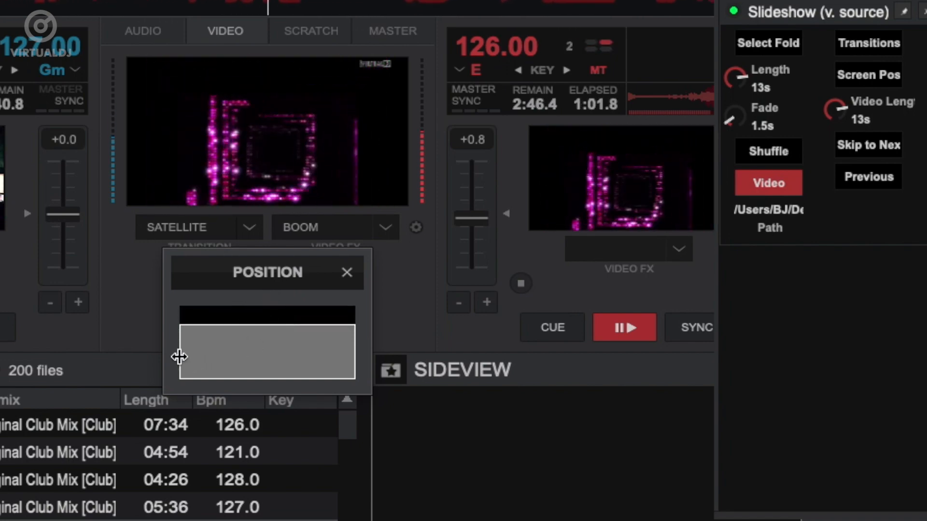
pyautogui.click(254, 352)
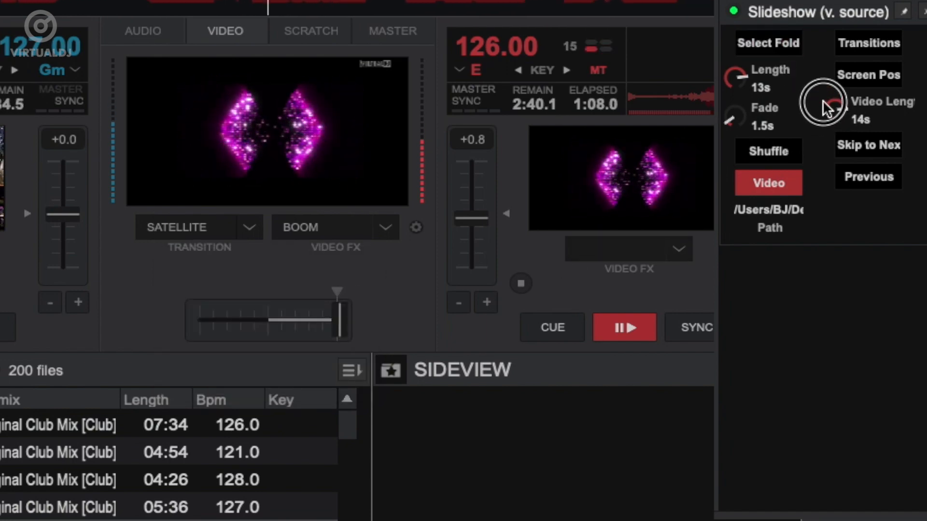
# Step: Set video length to 18 s, turn the Video option off and Shuffle on
pyautogui.click(868, 144)
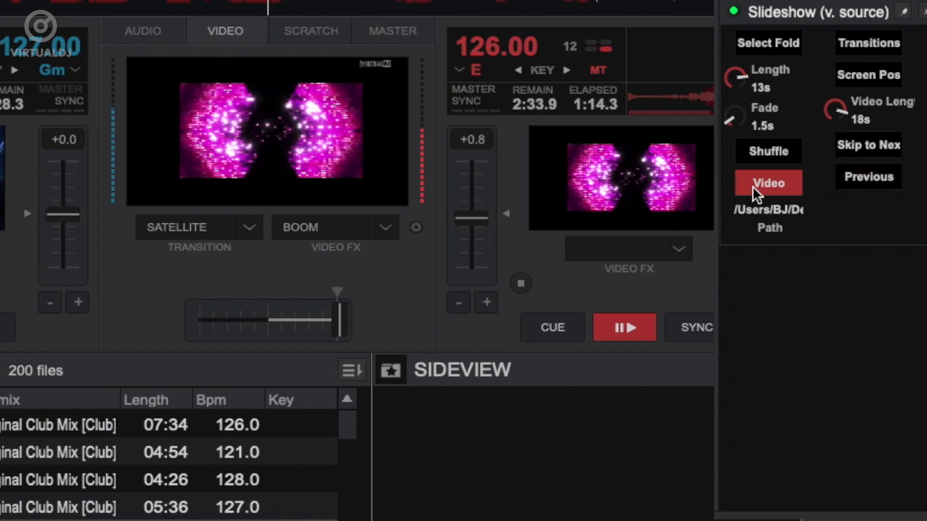
pyautogui.click(768, 182)
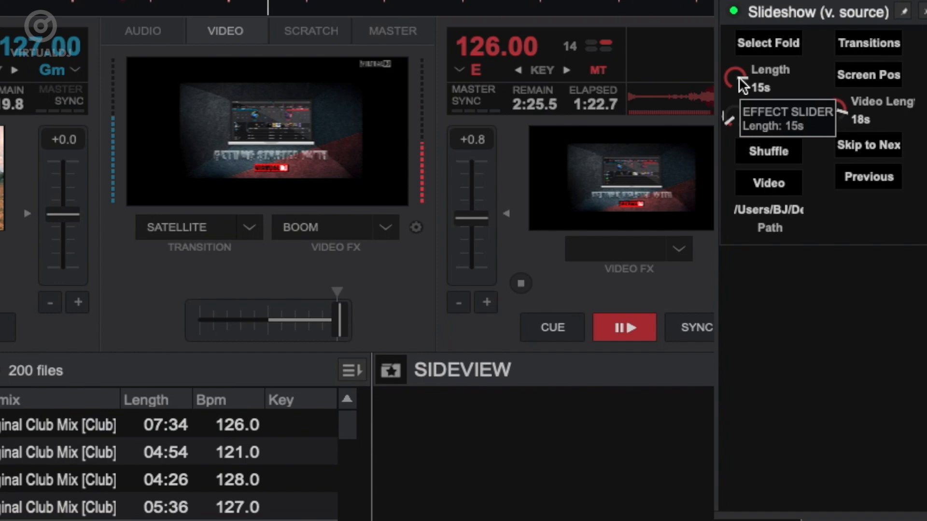
pyautogui.click(768, 151)
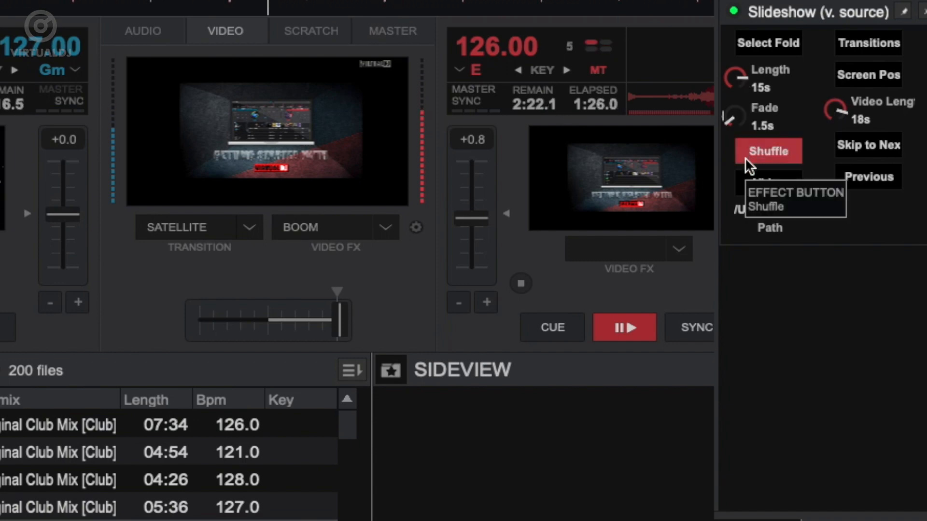